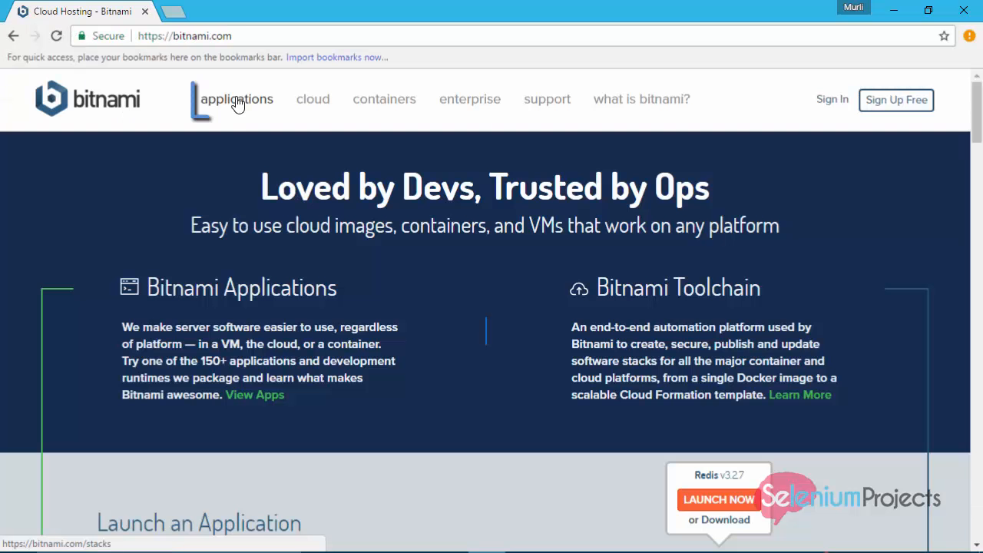
Search the Bitnami Applications catalogue for 'ORAN' to narrow results to OrangeHRM
left_click(237, 98)
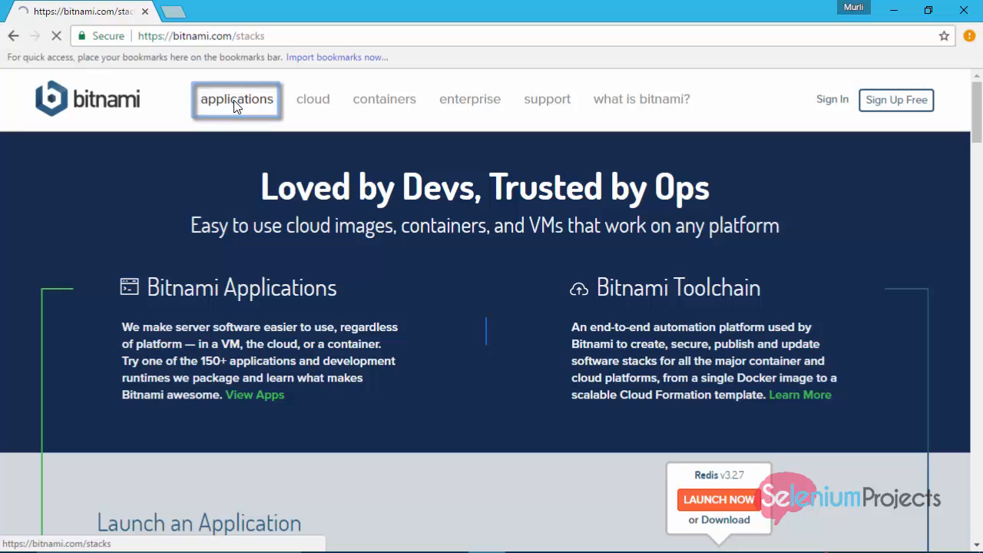
left_click(236, 98)
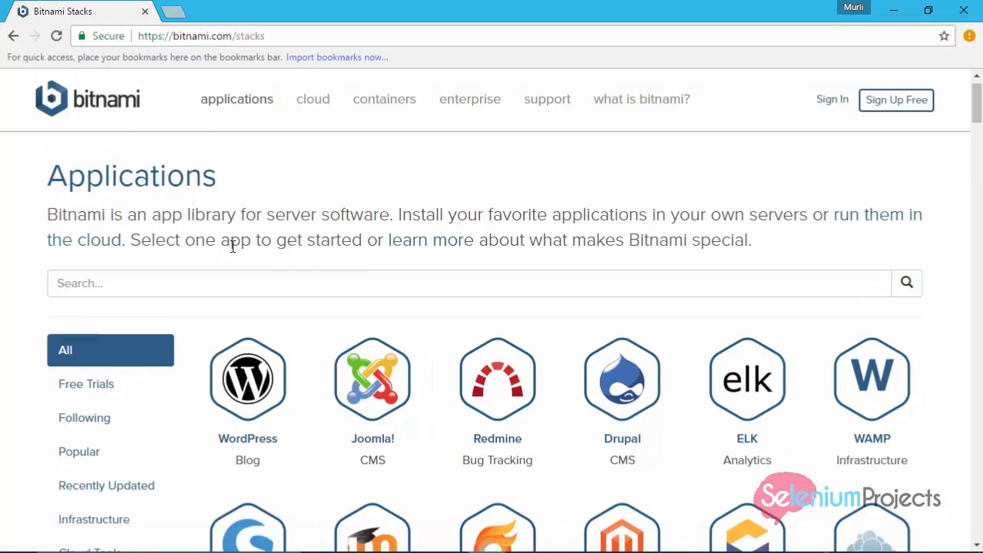
type("O")
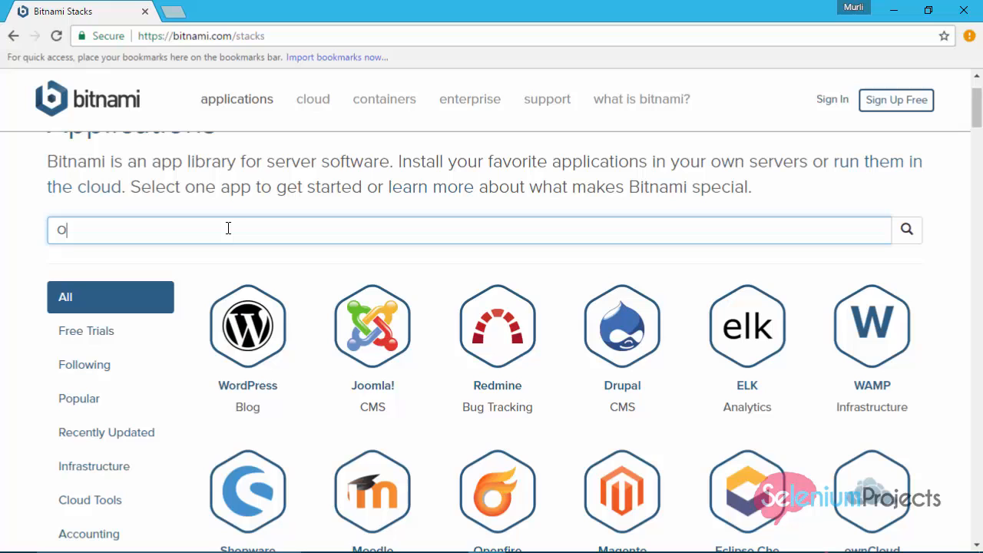
type("RAN")
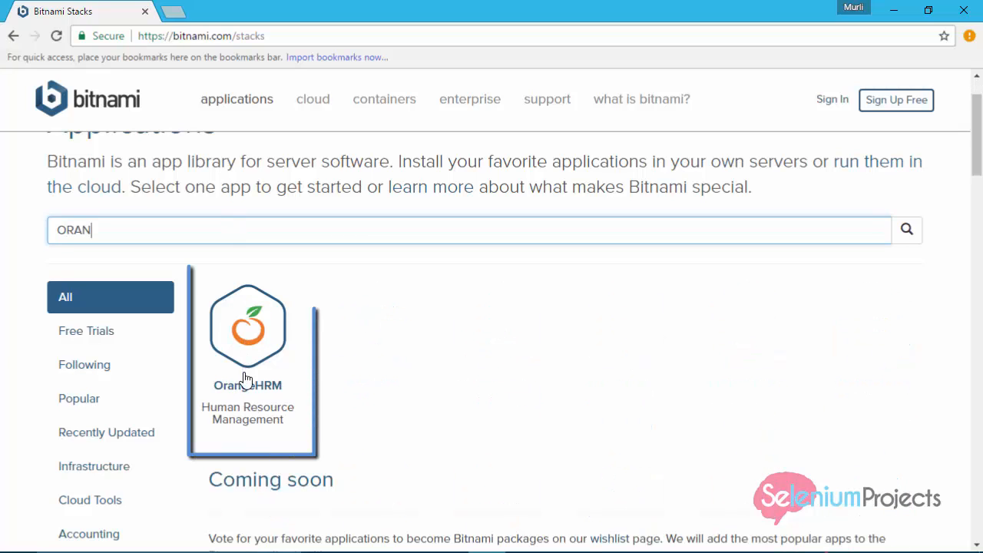
mouse_move(247, 384)
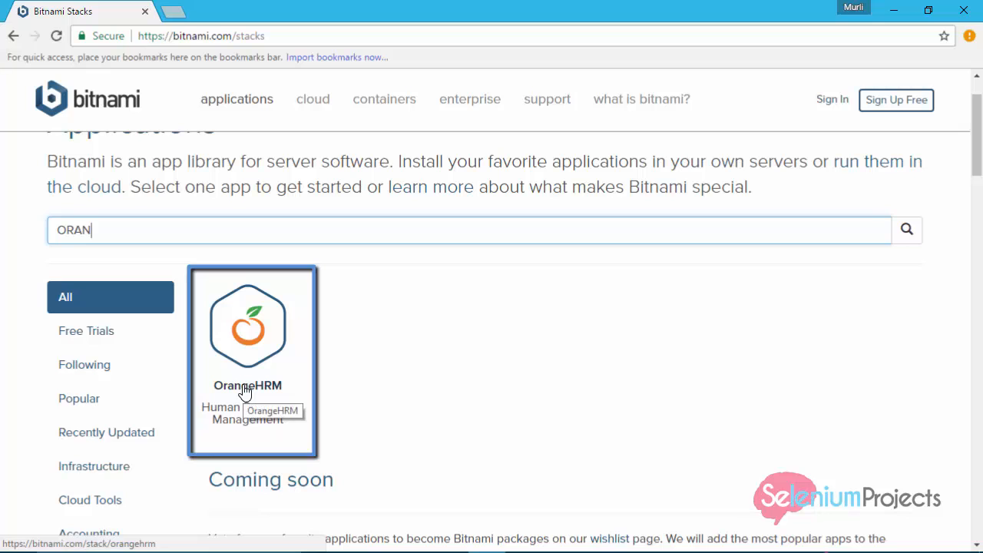
From the OrangeHRM stack page, start downloading the bitnami-orangehrm 3.3.3 Windows installer under Local Install
left_click(247, 330)
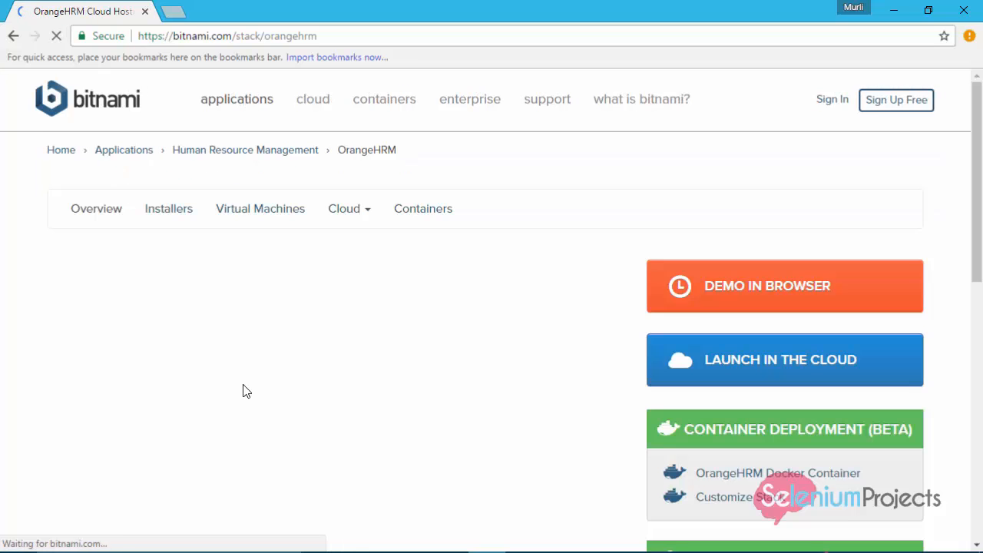
scroll("down", 3)
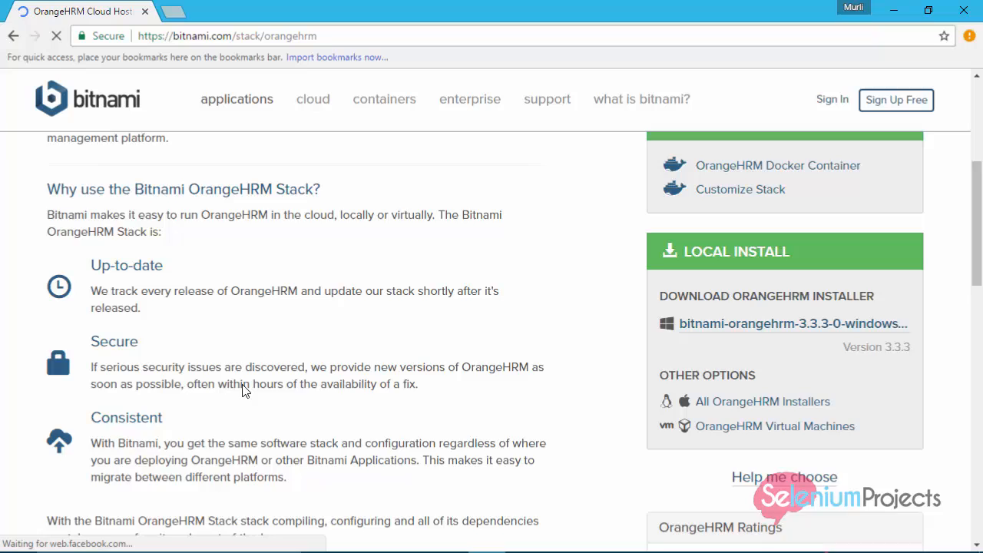
scroll("down", 3)
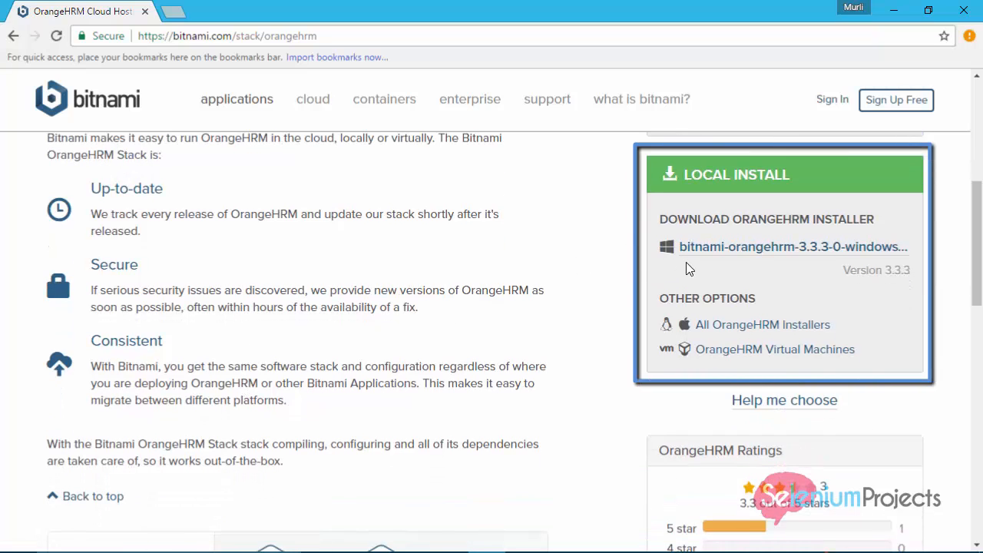
mouse_move(678, 341)
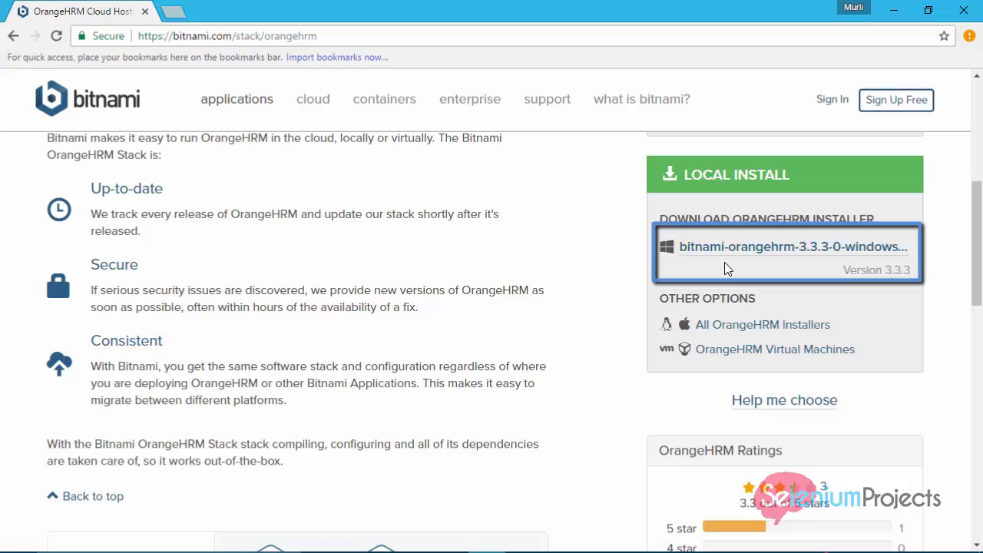
left_click(786, 245)
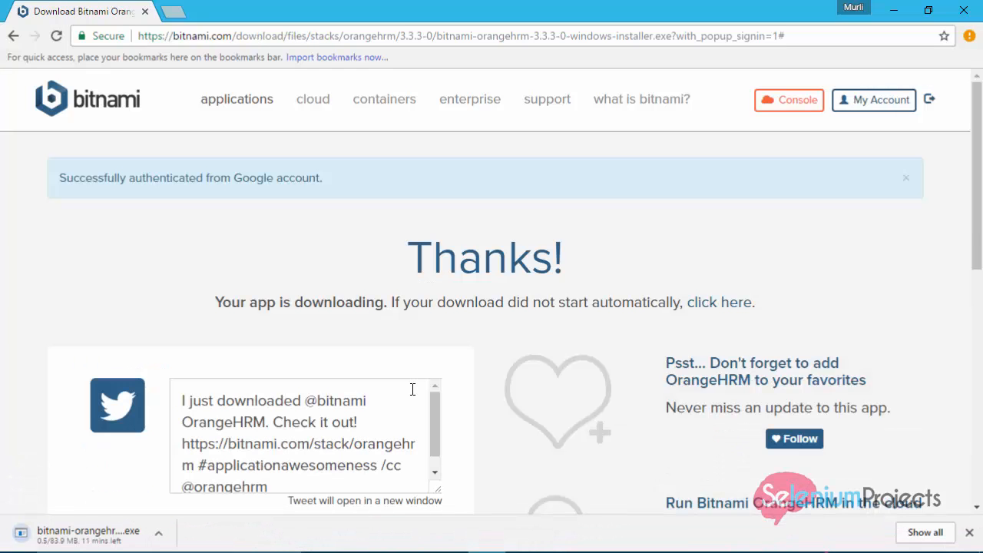
mouse_move(522, 445)
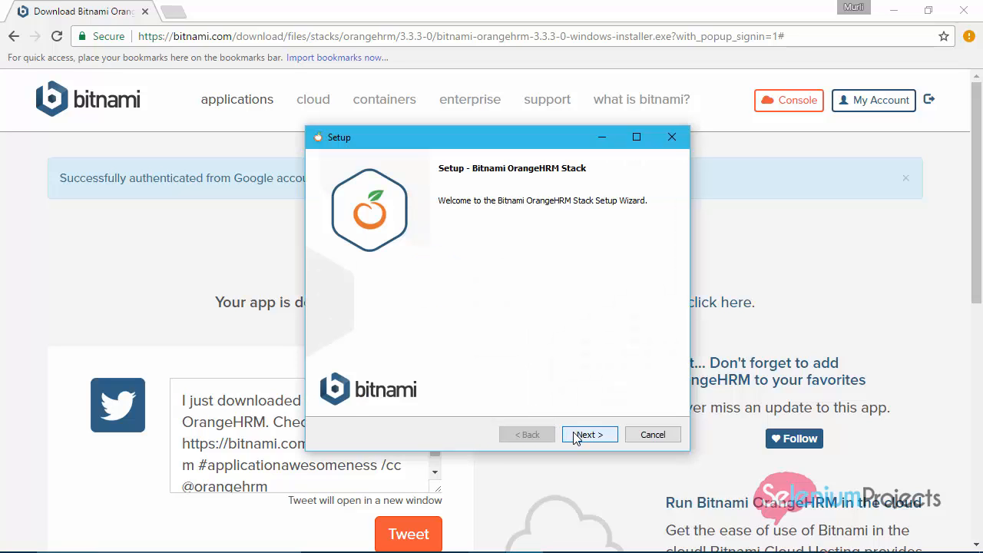
Keep OrangeHrm and PhpMyAdmin components, default folder, admin account details and MySQL port 3307
left_click(588, 433)
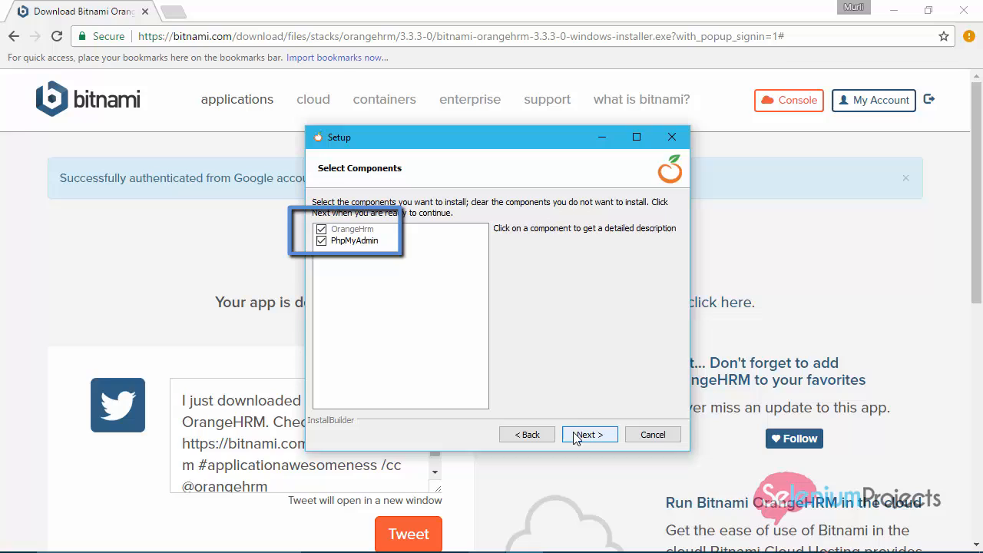
left_click(589, 433)
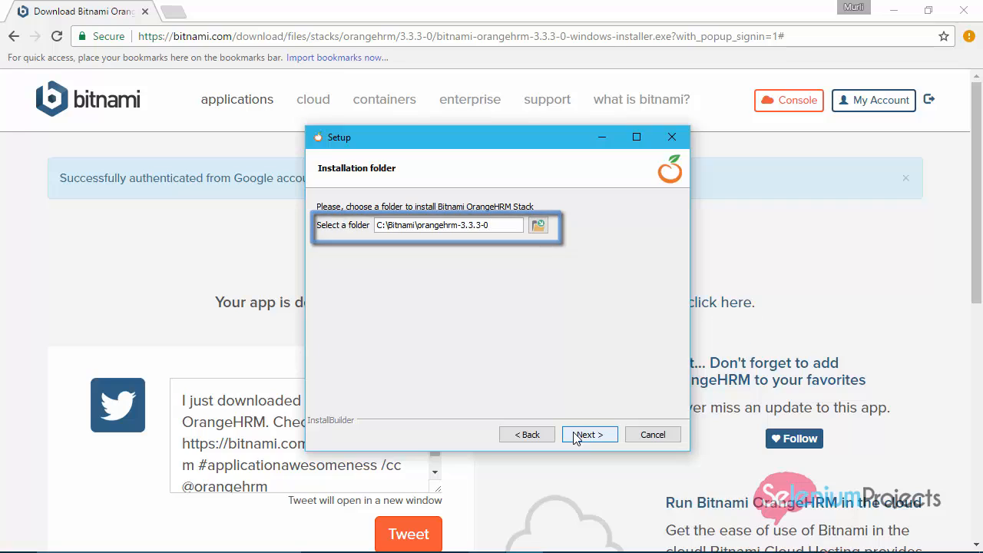
left_click(590, 433)
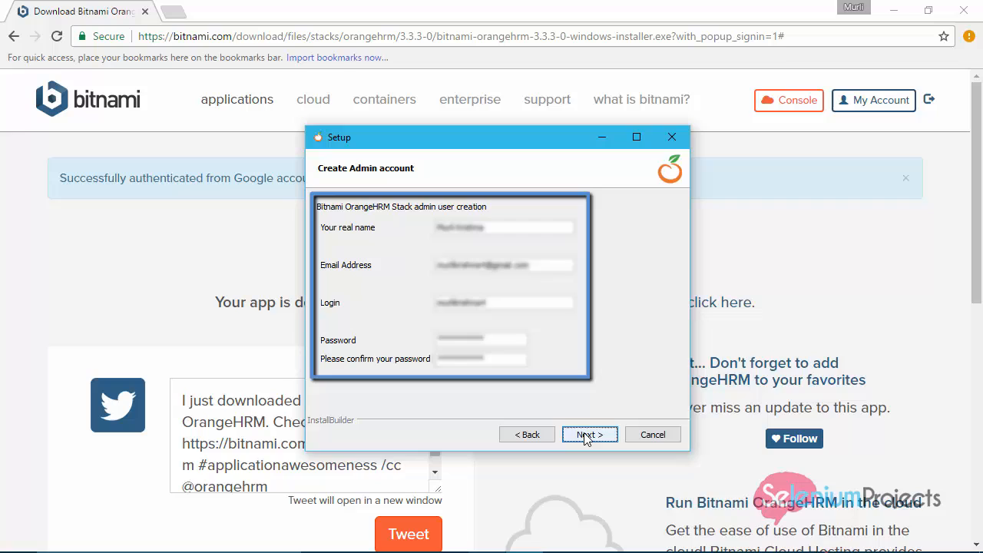
left_click(590, 433)
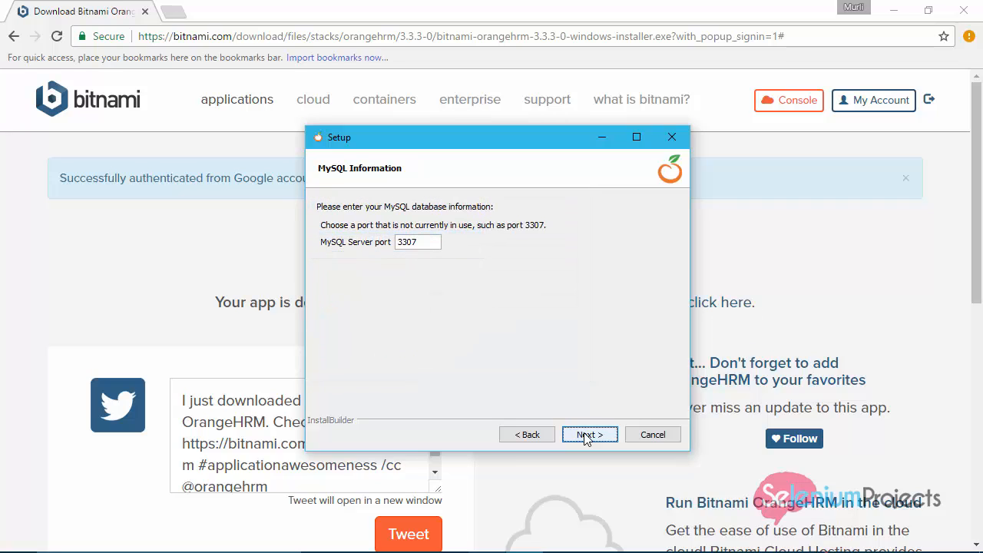
left_click(590, 433)
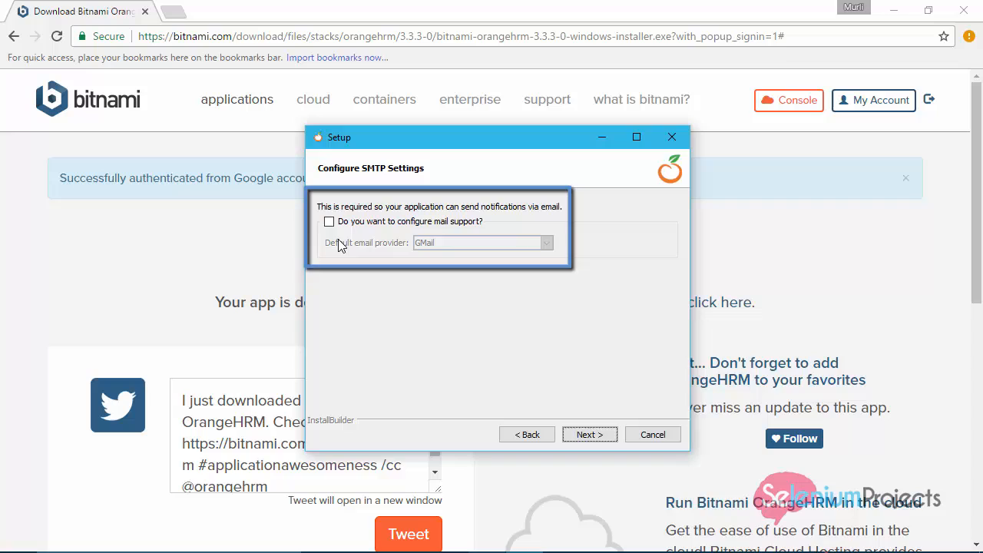
Enable mail support via GMail with the account credentials and continue without cloud launch
left_click(545, 243)
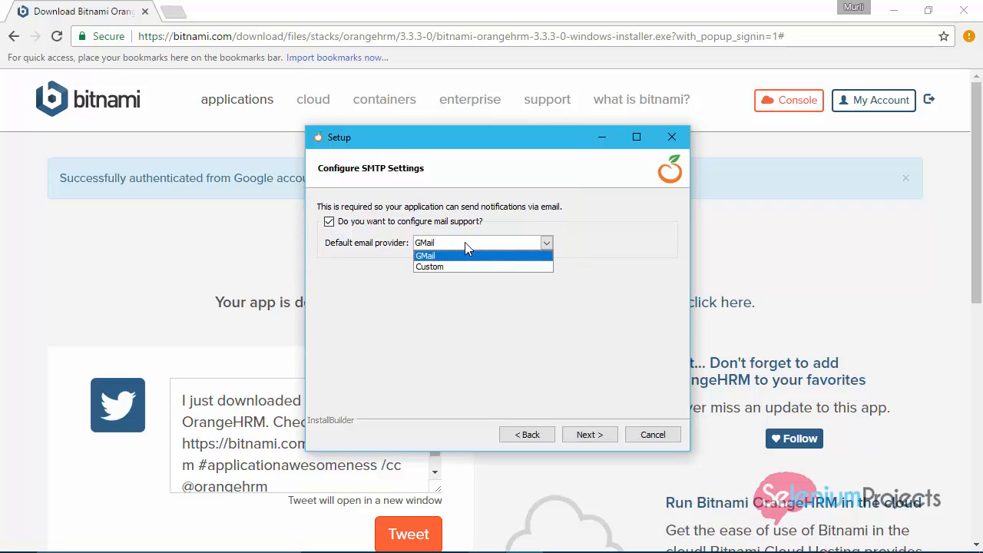
left_click(426, 255)
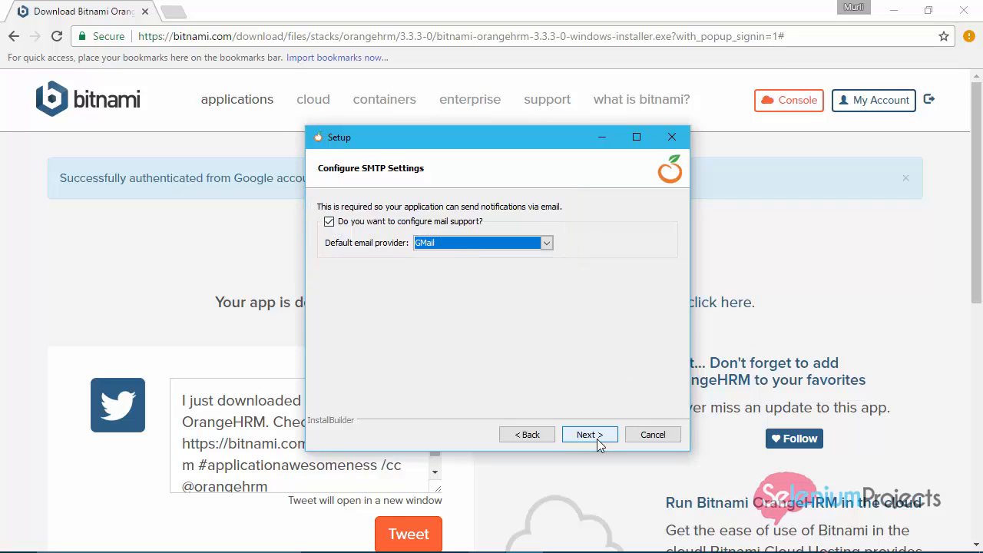
left_click(590, 433)
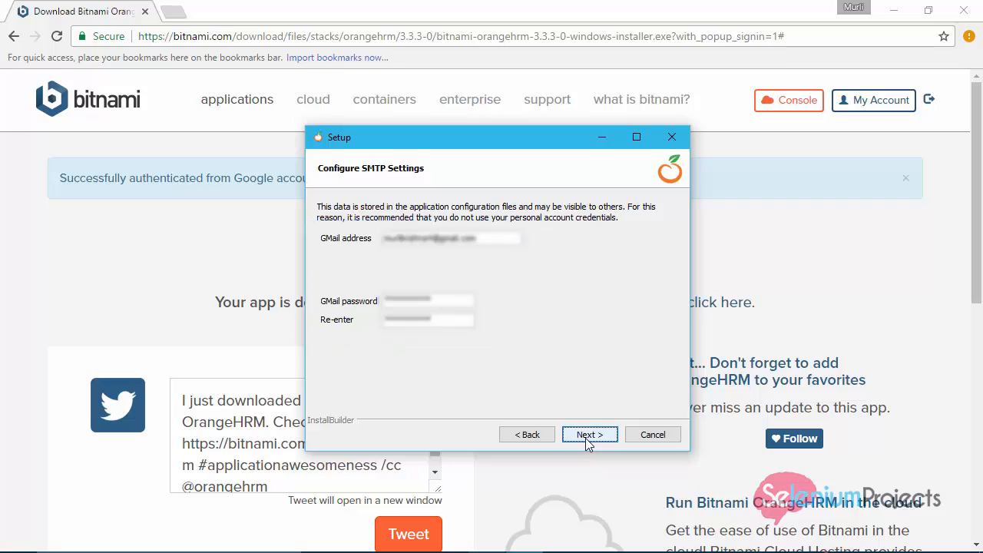
left_click(590, 433)
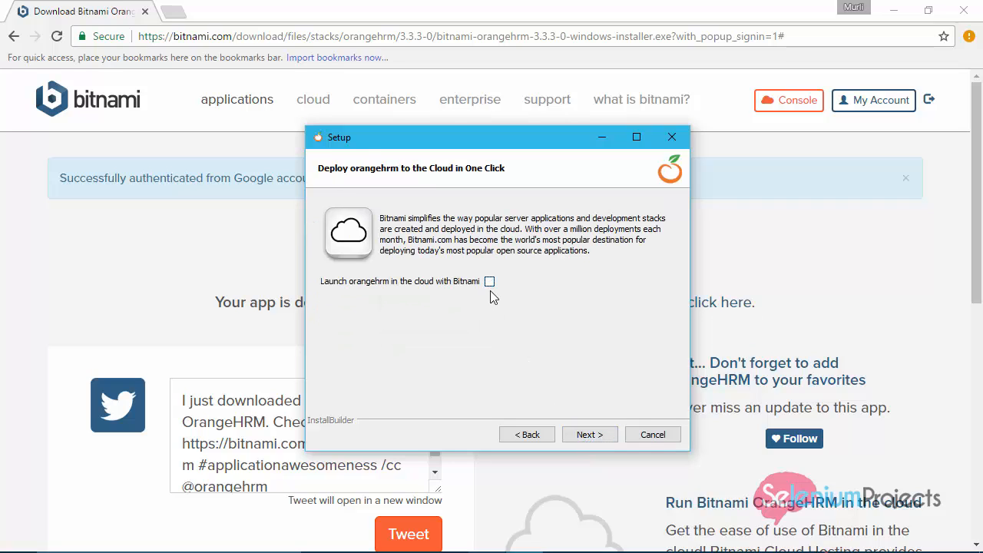
left_click(590, 433)
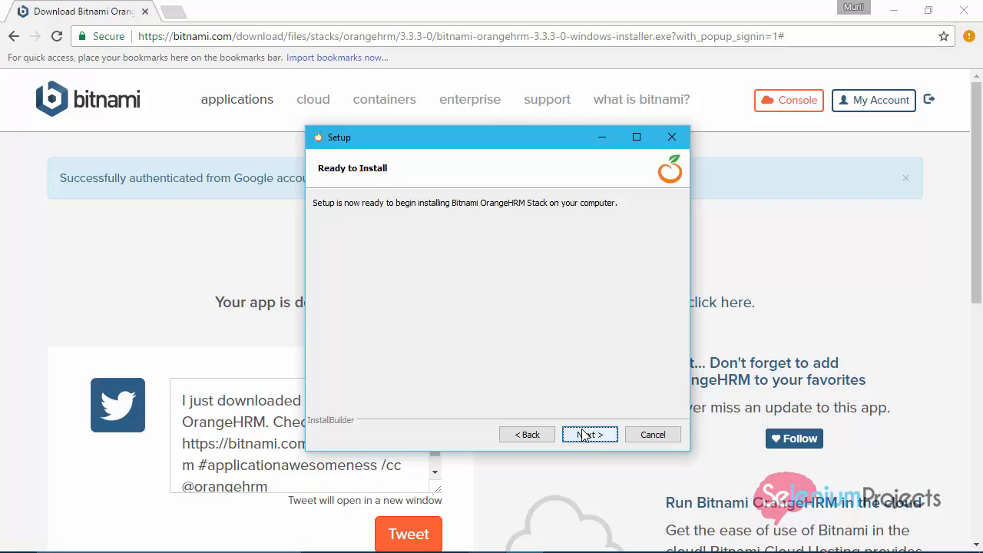
Install the stack and finish with 'Launch Bitnami OrangeHRM Stack' ticked, showing the 127.0.0.1 installed page
left_click(589, 433)
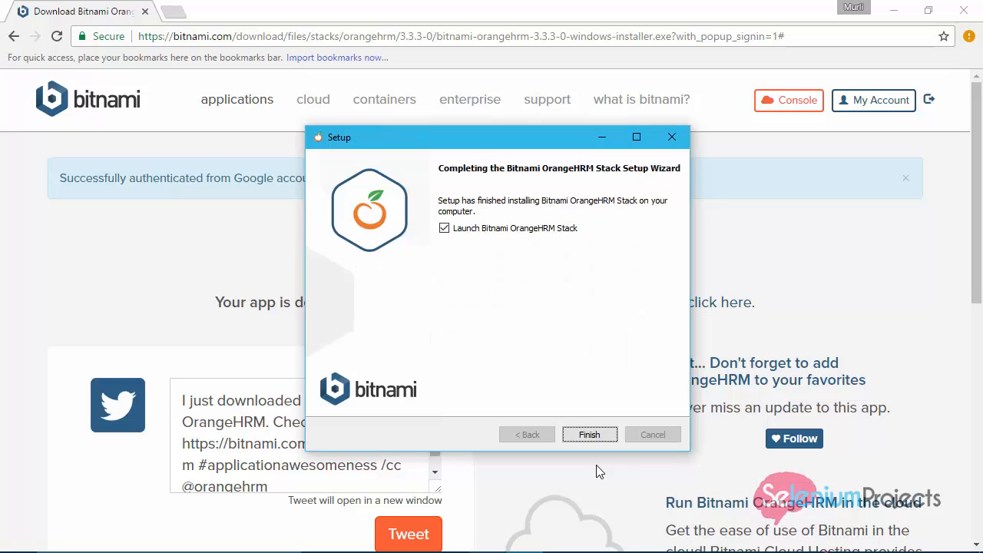
left_click(589, 433)
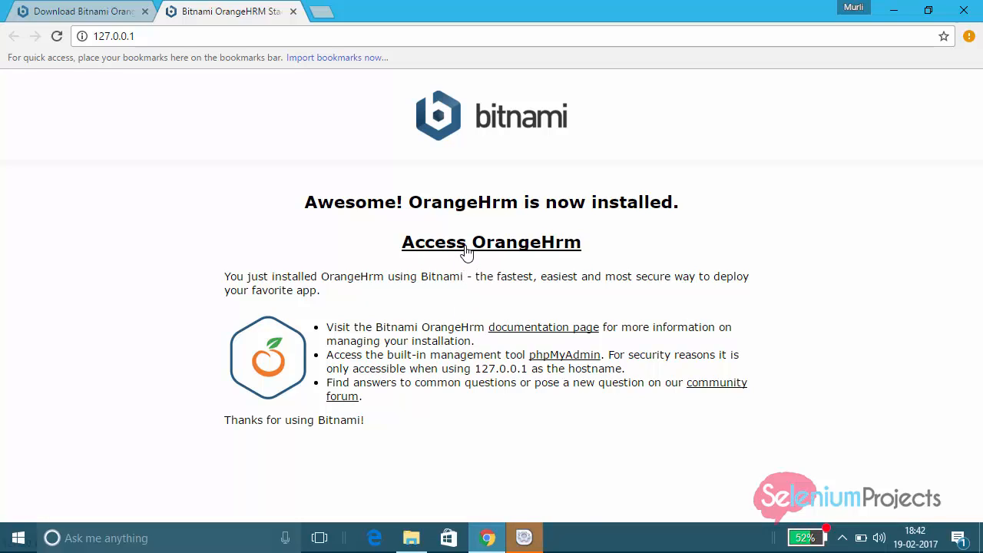
Follow the 'Access OrangeHrm' link to reach the local OrangeHRM login page
left_click(492, 243)
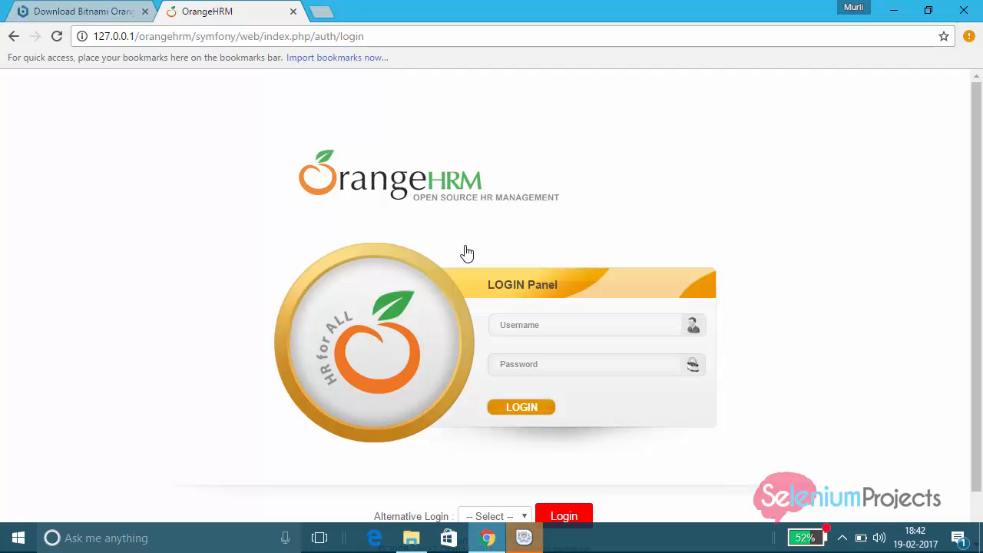
mouse_move(955, 23)
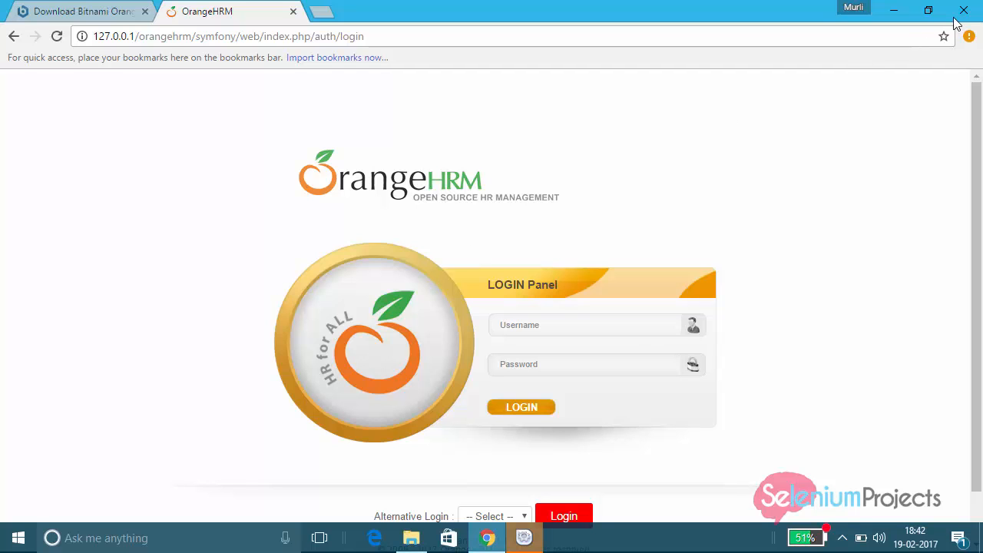